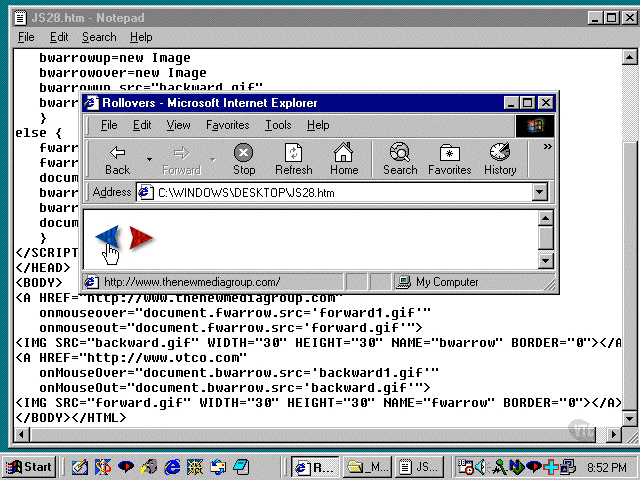
{"action": "mouse_move", "coordinate": [144, 238]}
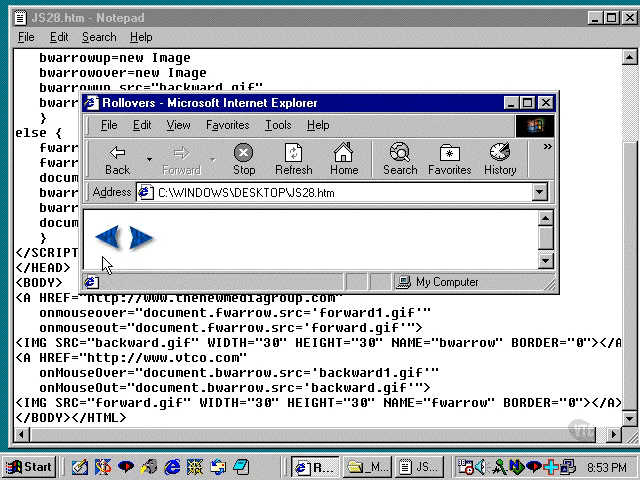
{"action": "mouse_move", "coordinate": [108, 244]}
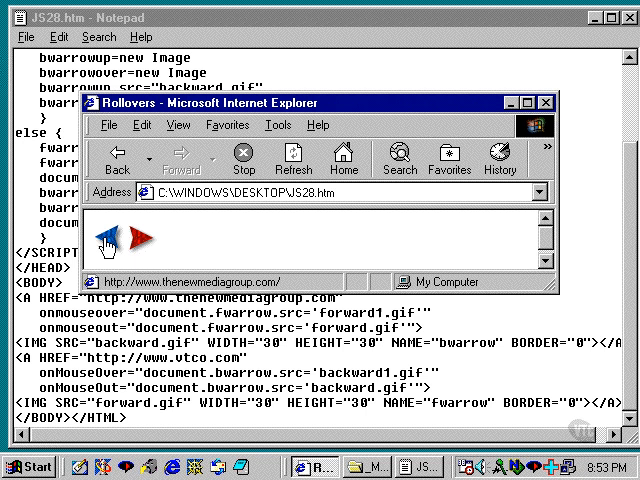
{"action": "mouse_move", "coordinate": [408, 232]}
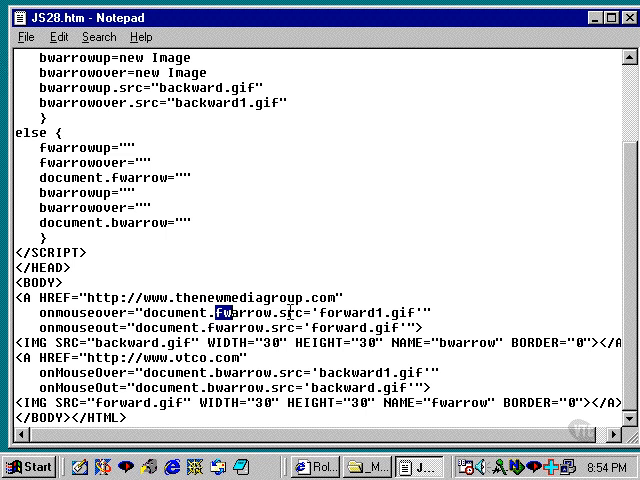
{"action": "mouse_move", "coordinate": [356, 312]}
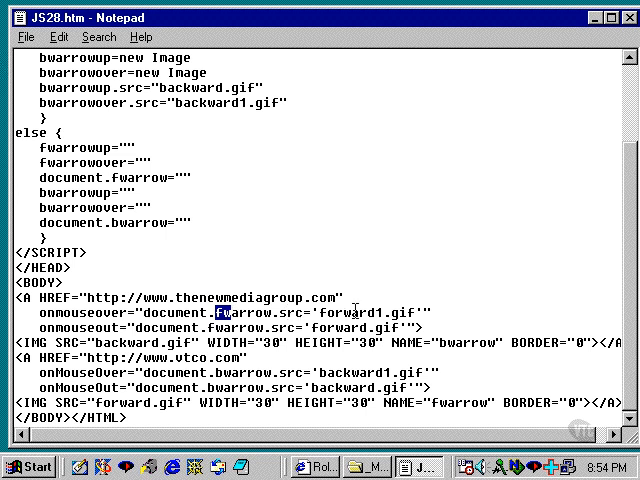